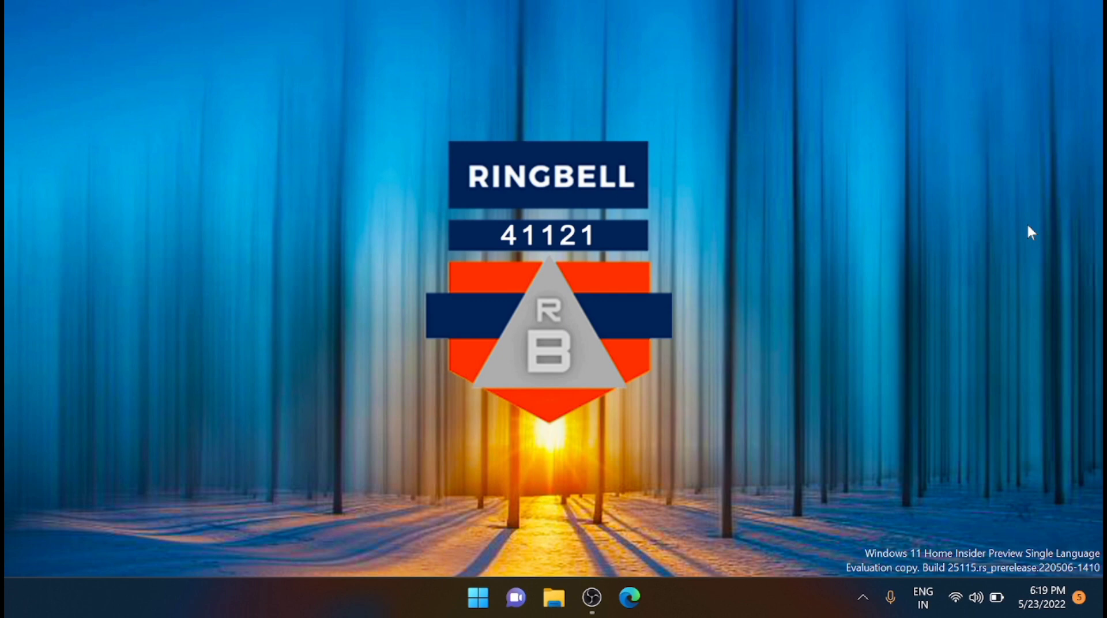
mouse_move(1065, 408)
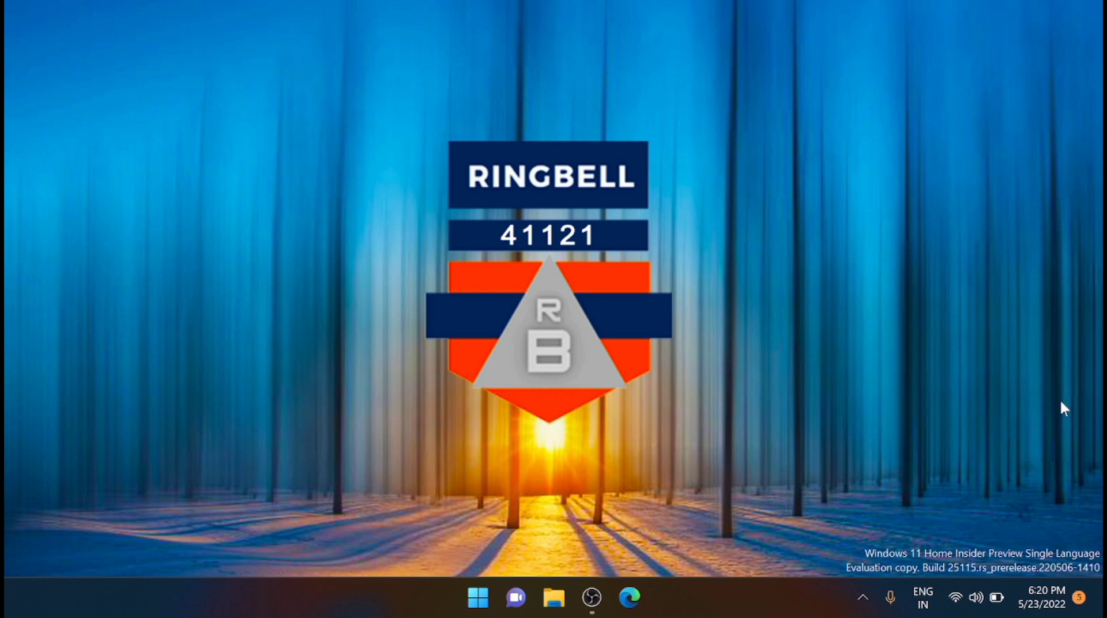
mouse_move(155, 346)
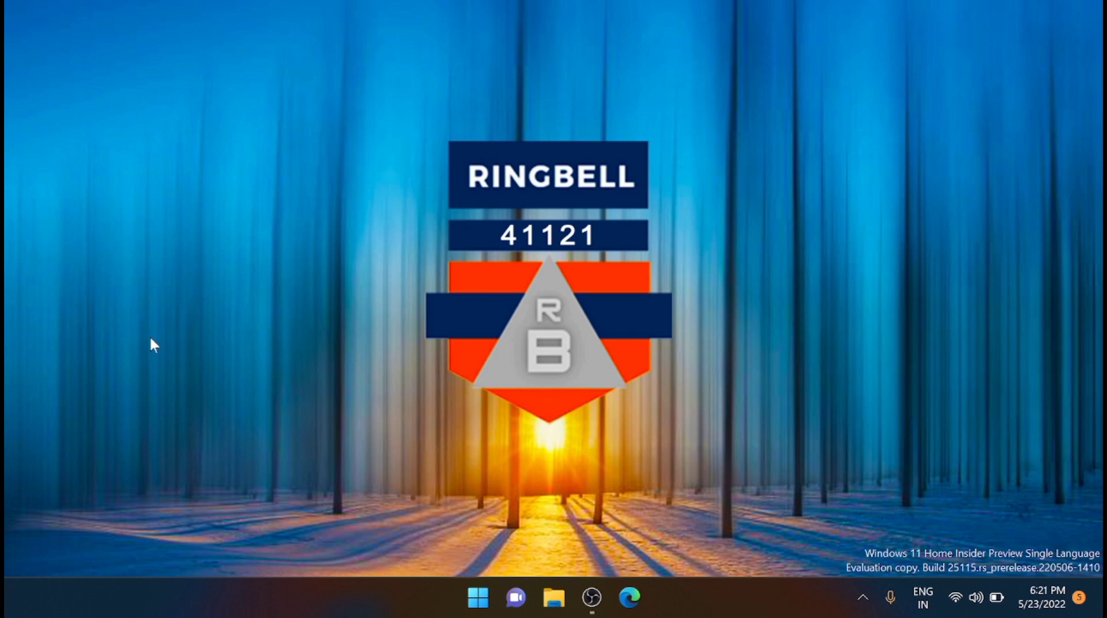
mouse_move(478, 599)
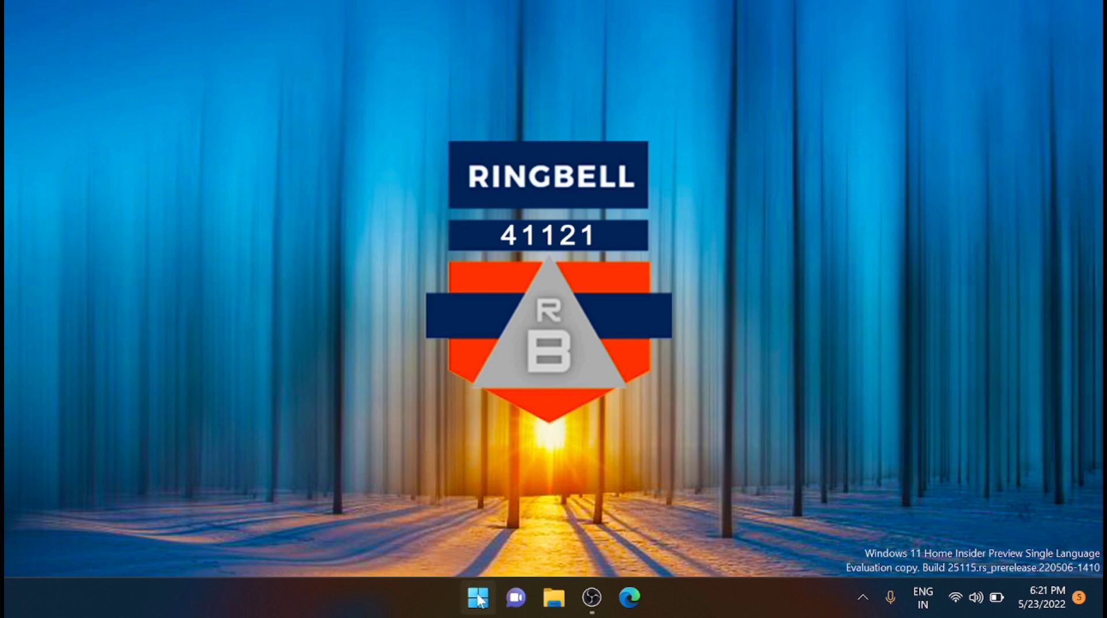
- Launch Command Prompt from a Start menu search for 'cmd'
left_click(478, 598)
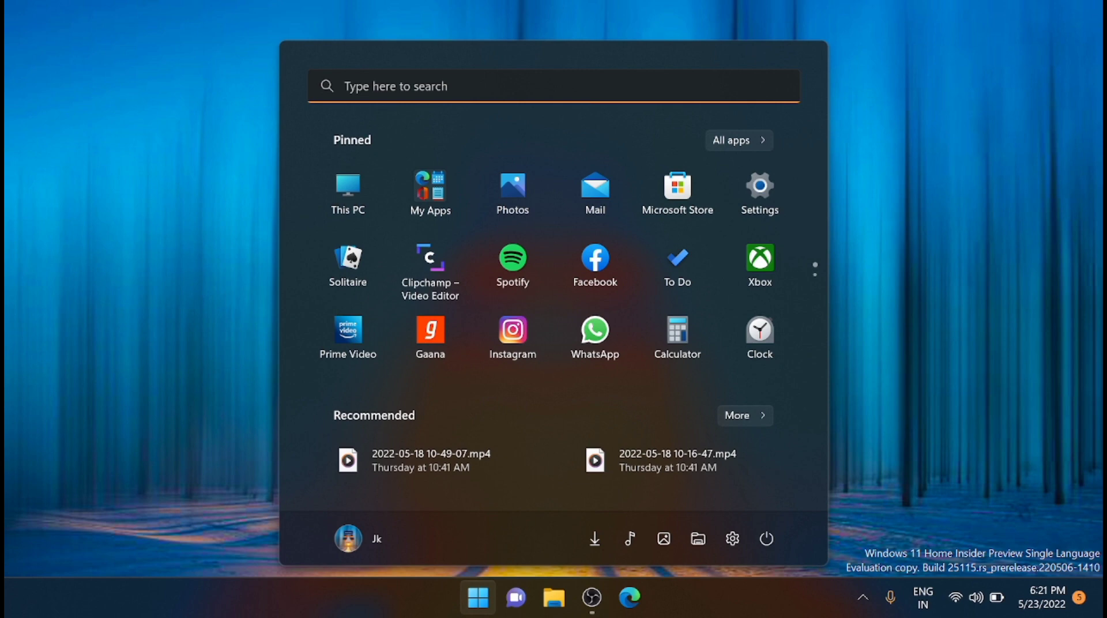
type("cmd")
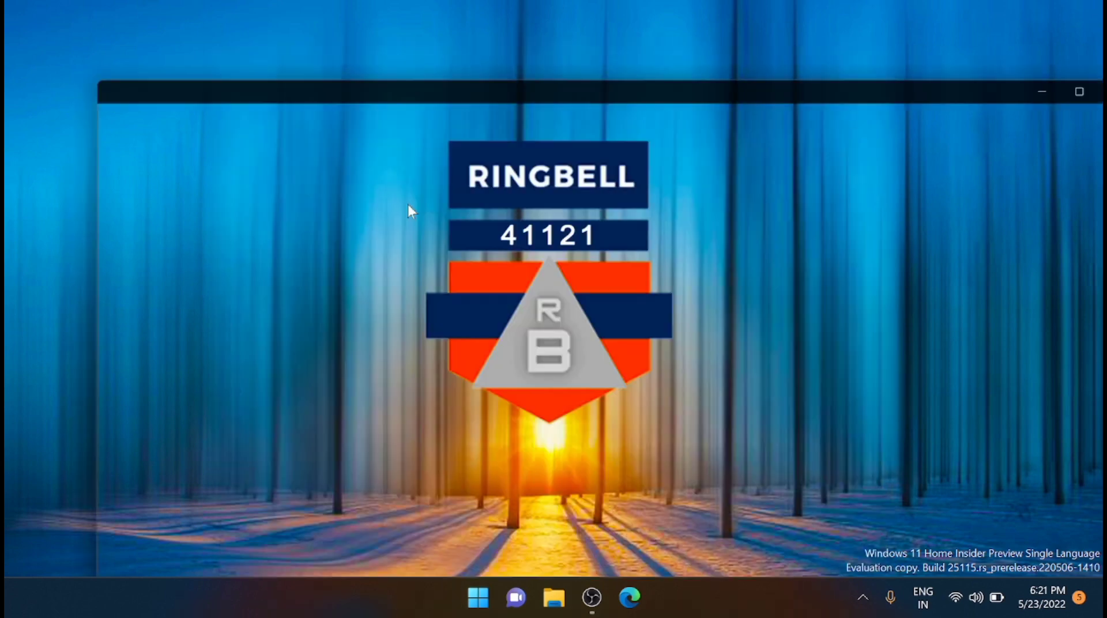
left_click(649, 597)
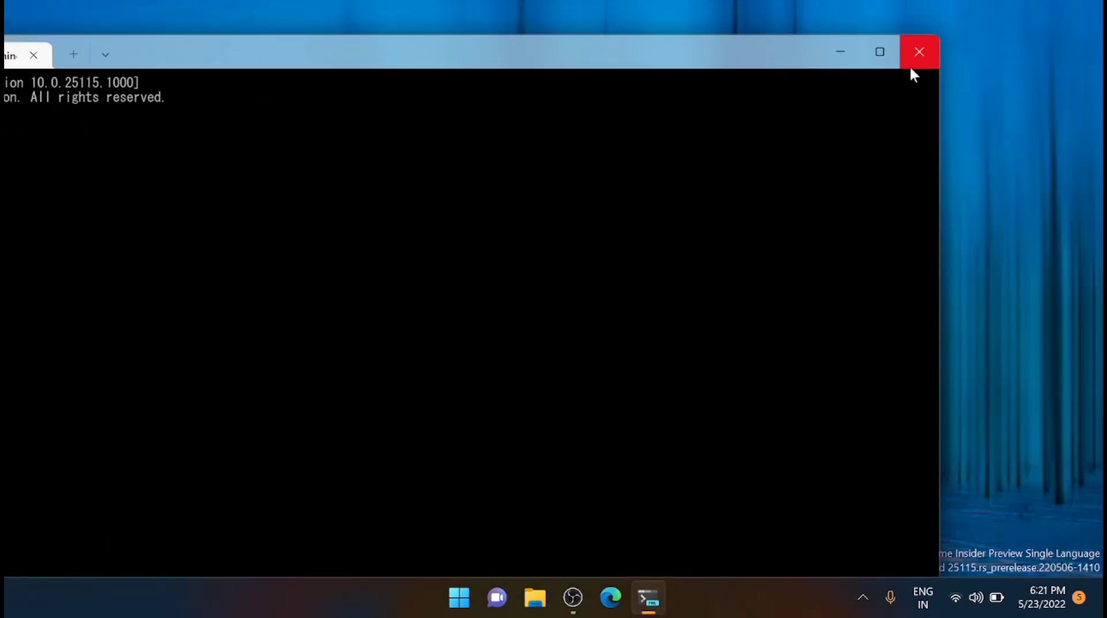
- Close Command Prompt and search the Start menu for 'powe'
left_click(920, 52)
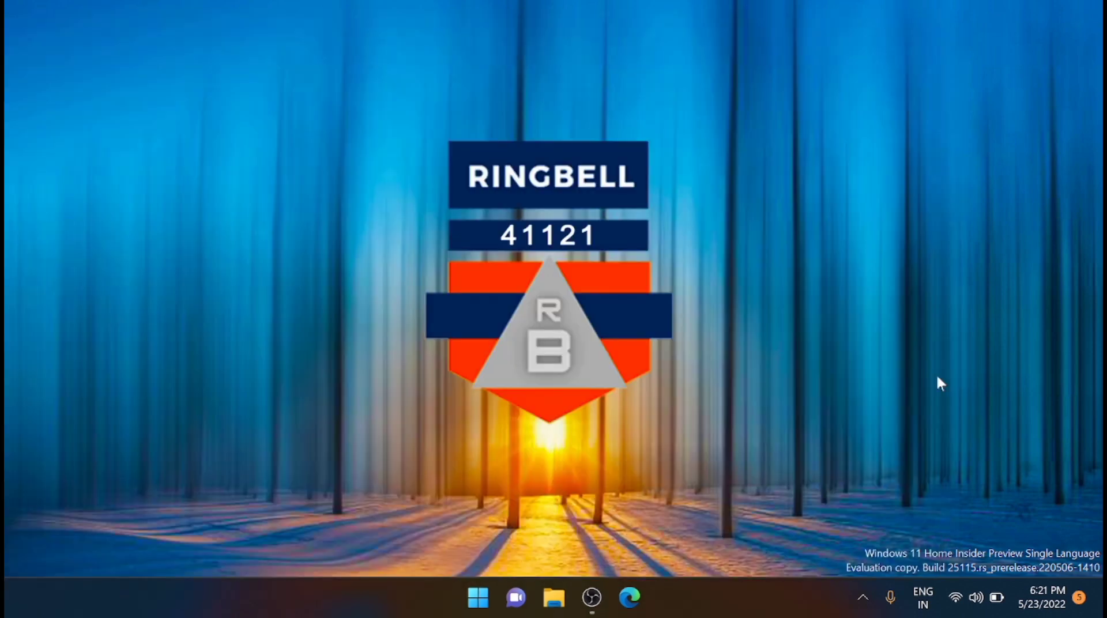
left_click(479, 597)
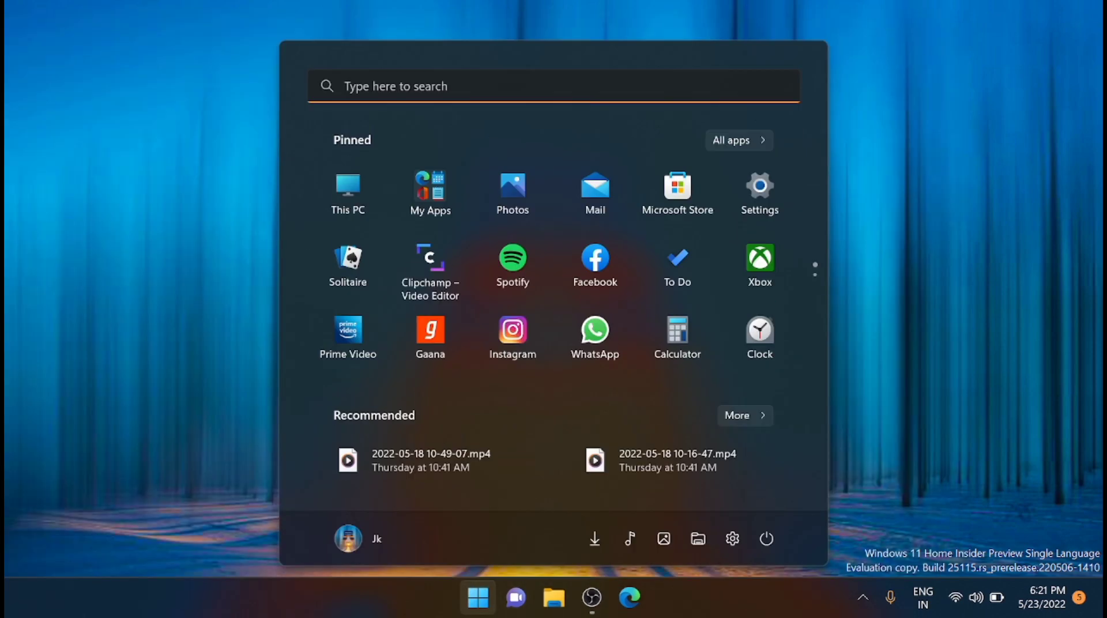
type("powe")
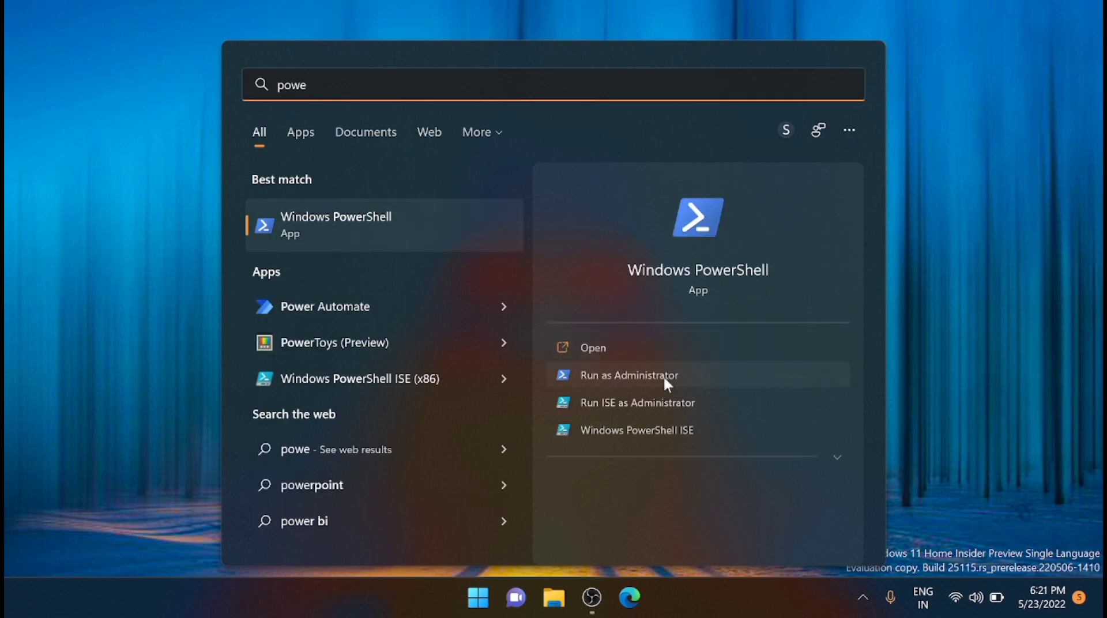
mouse_move(662, 403)
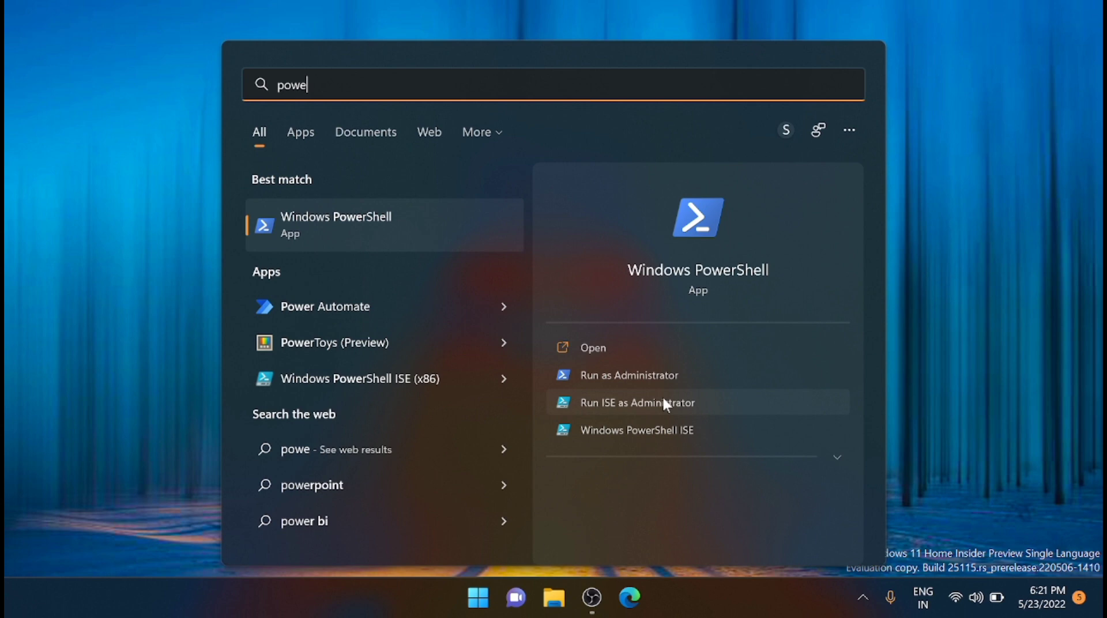
mouse_move(406, 226)
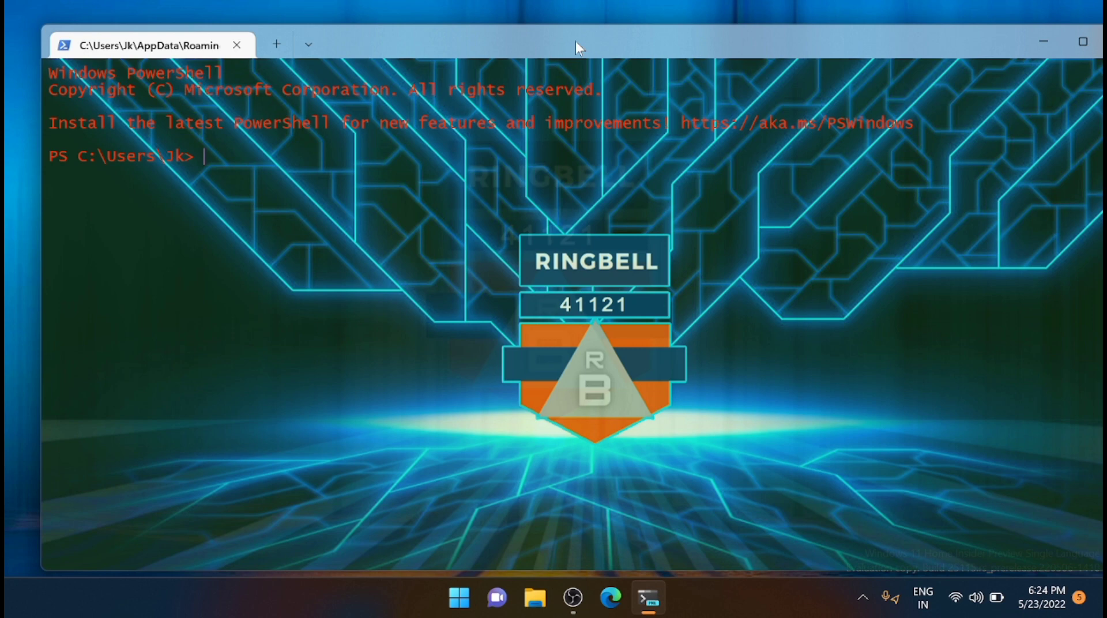
mouse_move(584, 26)
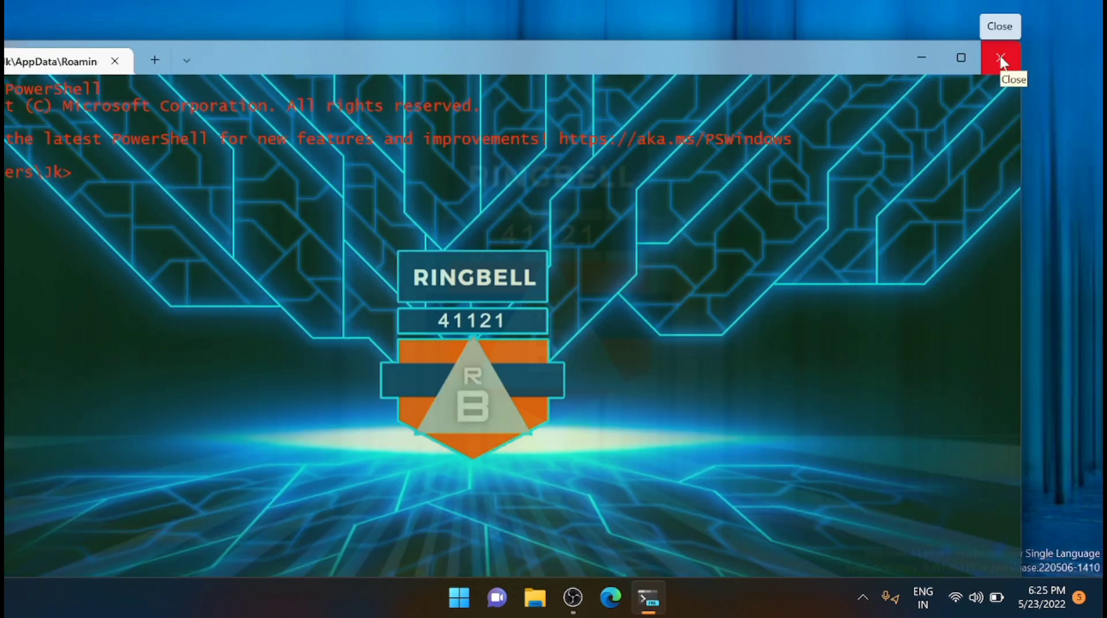
- Close PowerShell, launch Windows Terminal from the Start quick menu, and open Microsoft Store
left_click(1000, 58)
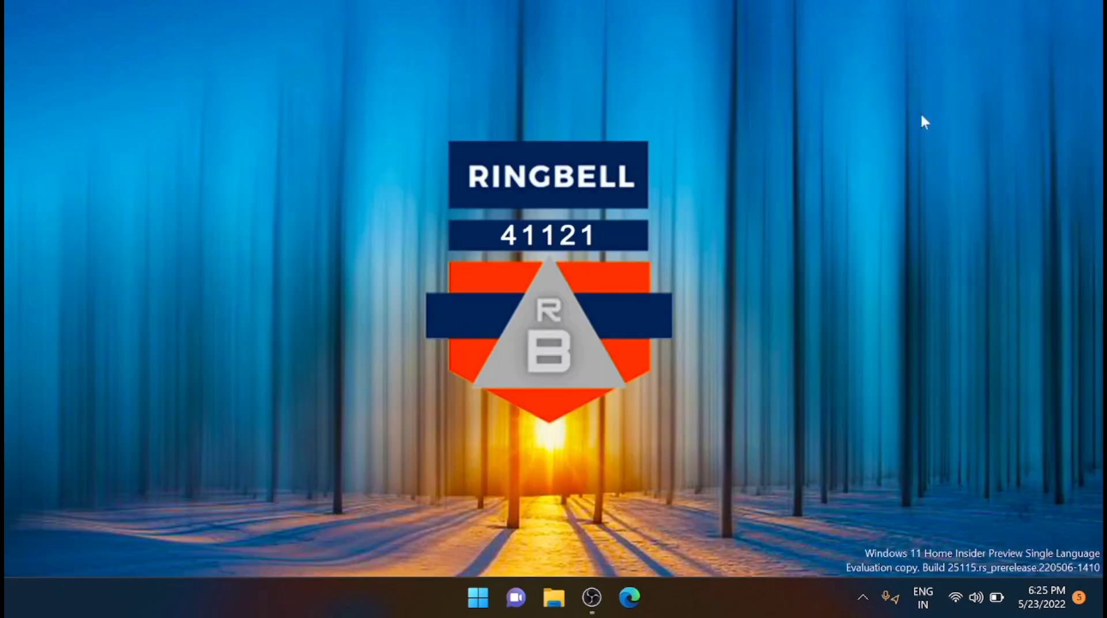
mouse_move(477, 597)
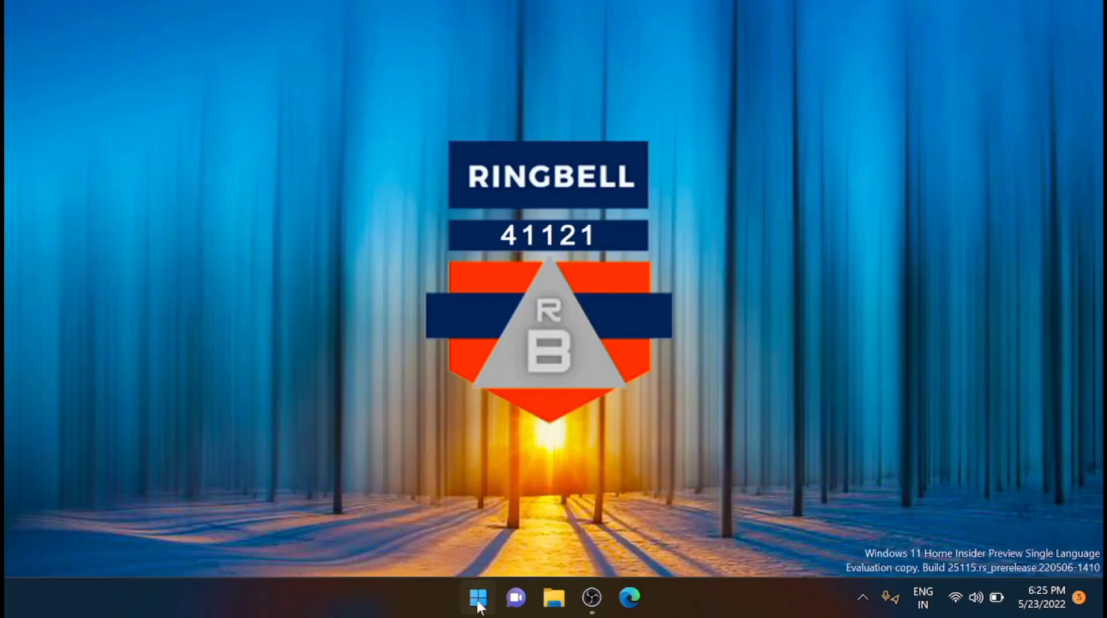
right_click(478, 597)
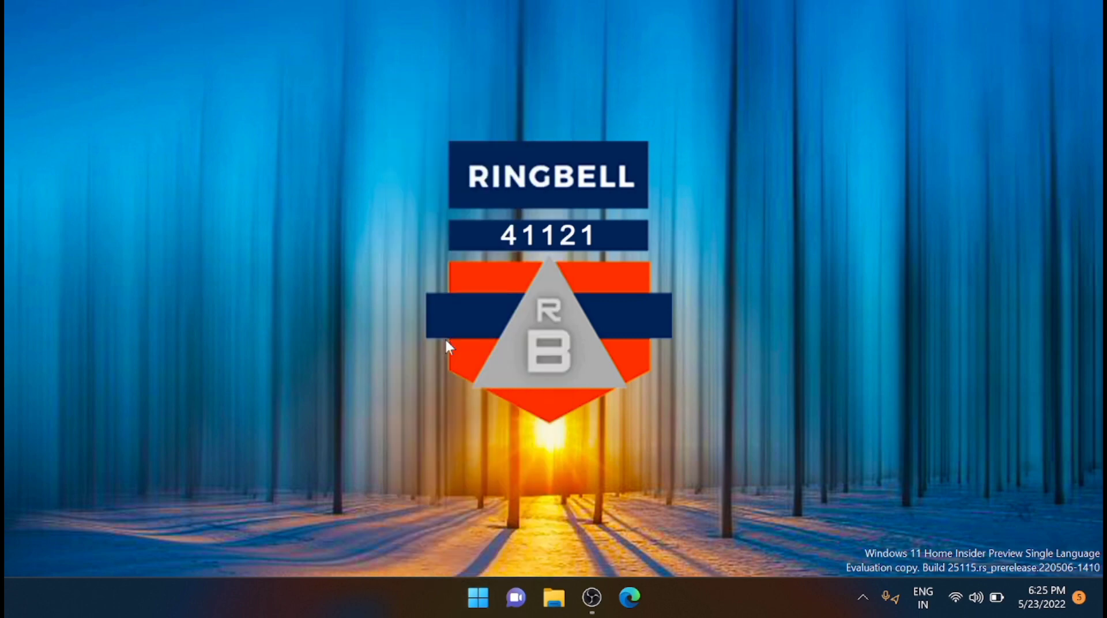
left_click(648, 597)
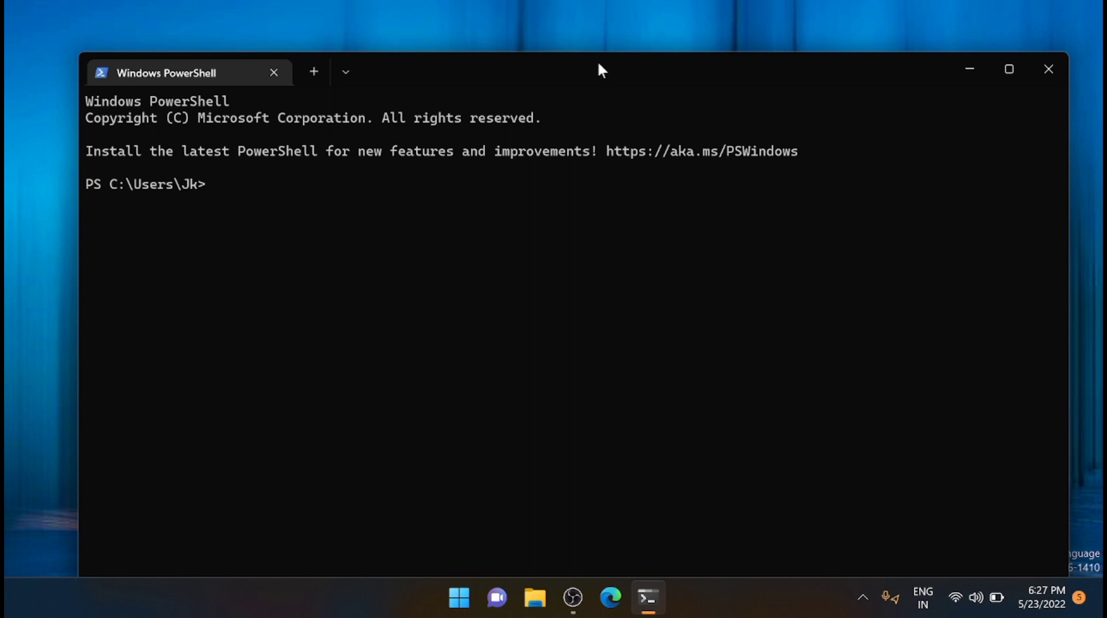
left_click(667, 599)
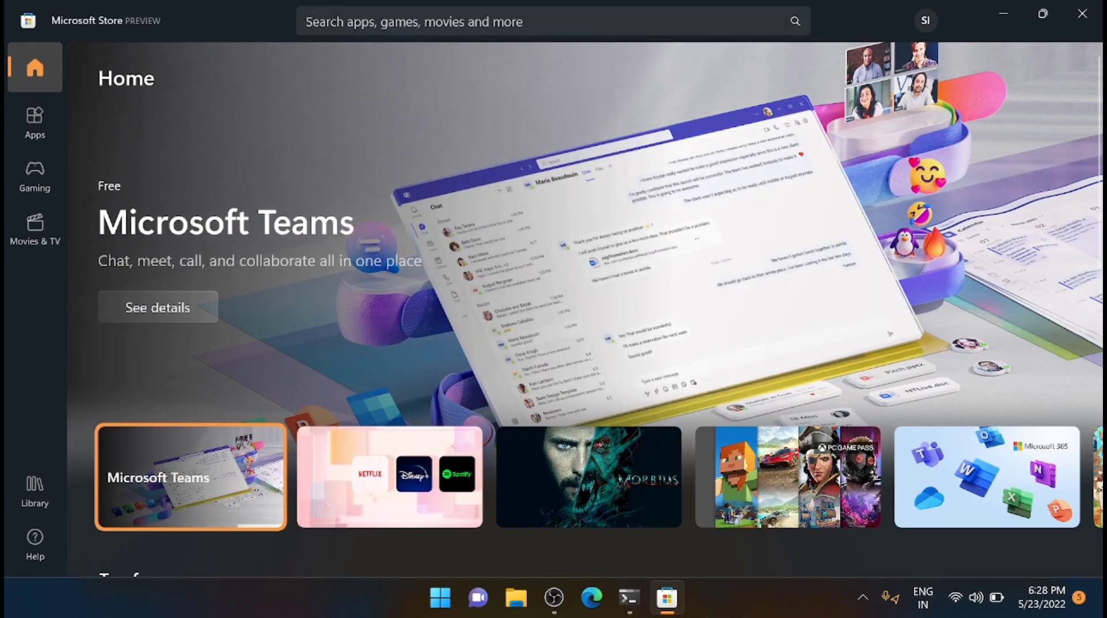
- Search the Store for 'wsl', then close the Microsoft Store window
type("wsl")
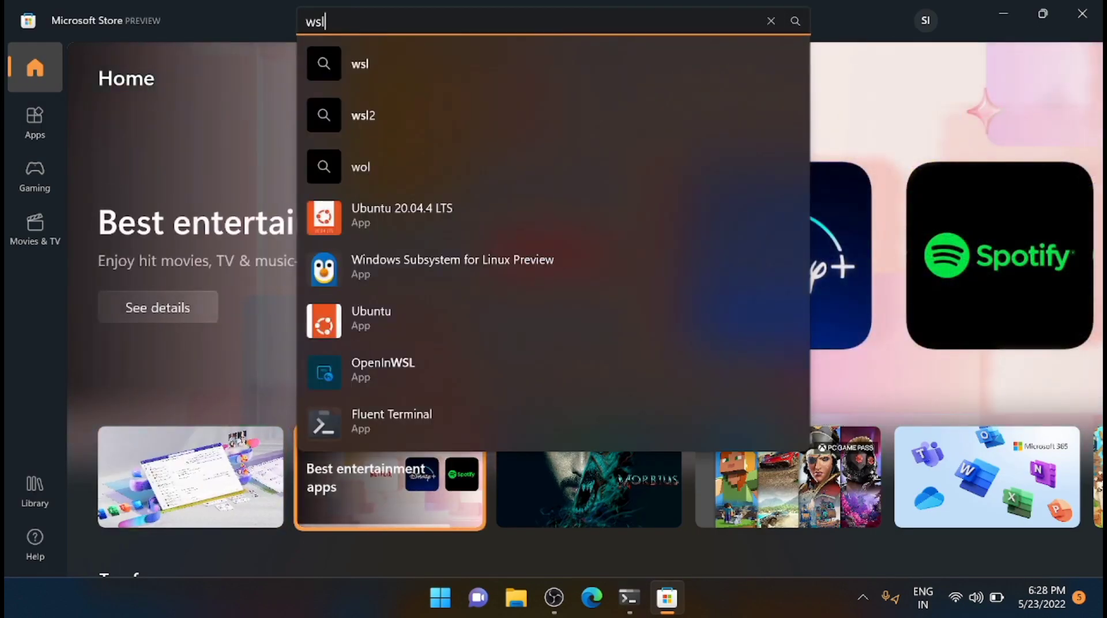
mouse_move(452, 270)
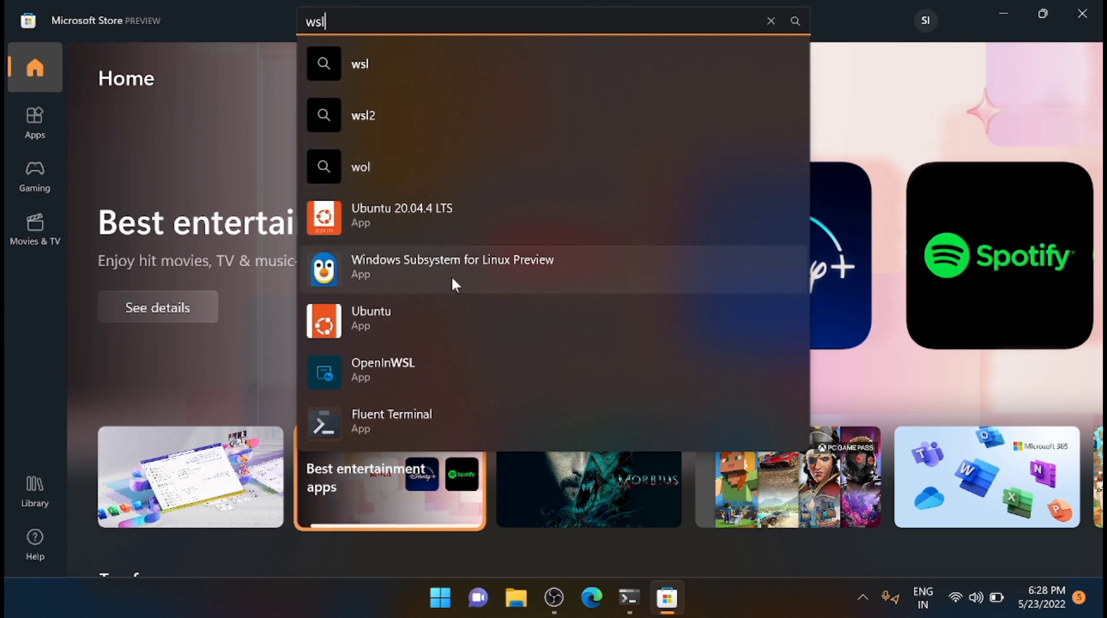
mouse_move(601, 275)
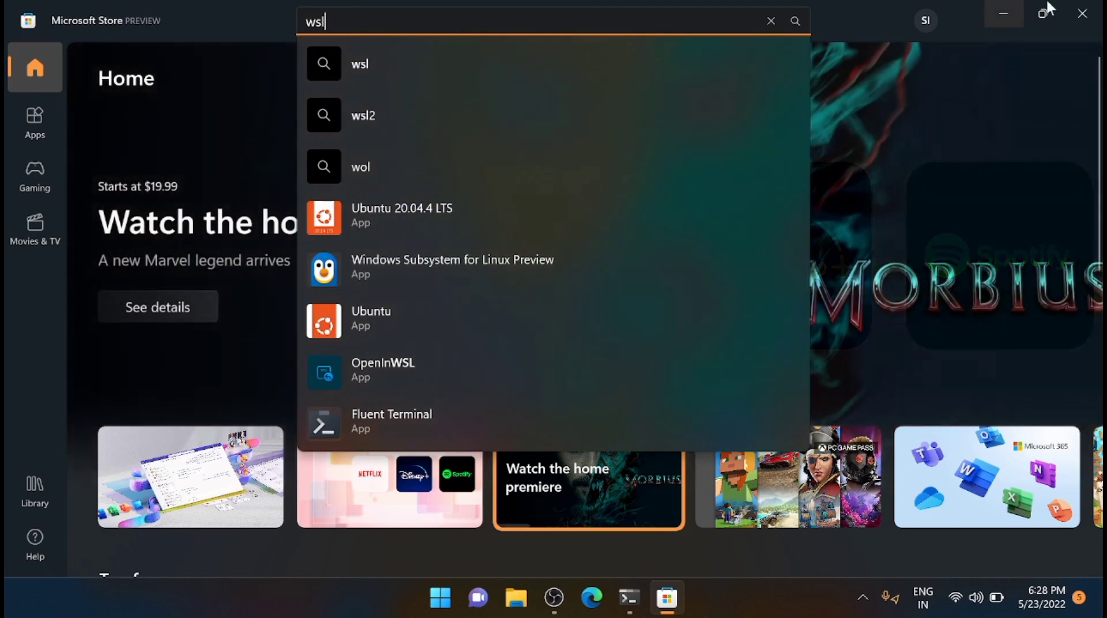
left_click(647, 598)
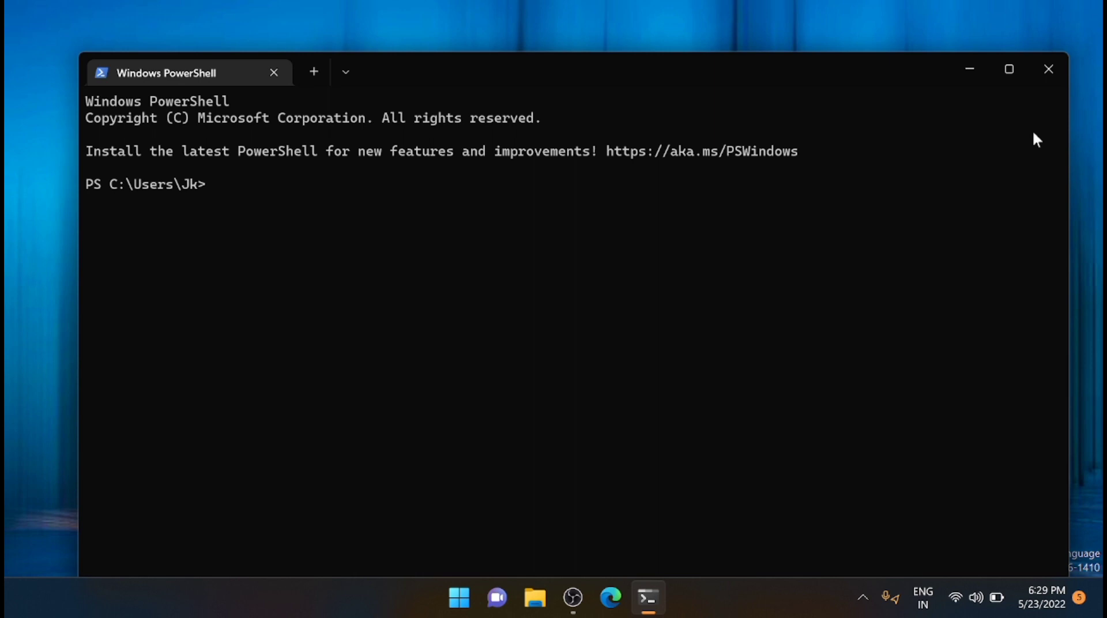
mouse_move(900, 251)
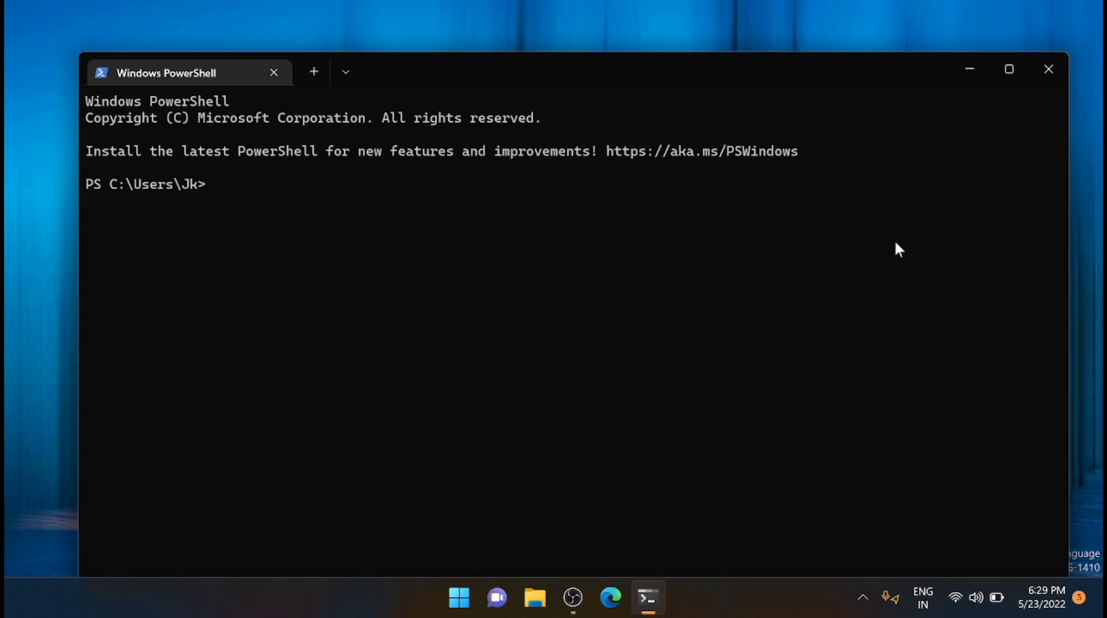
mouse_move(357, 104)
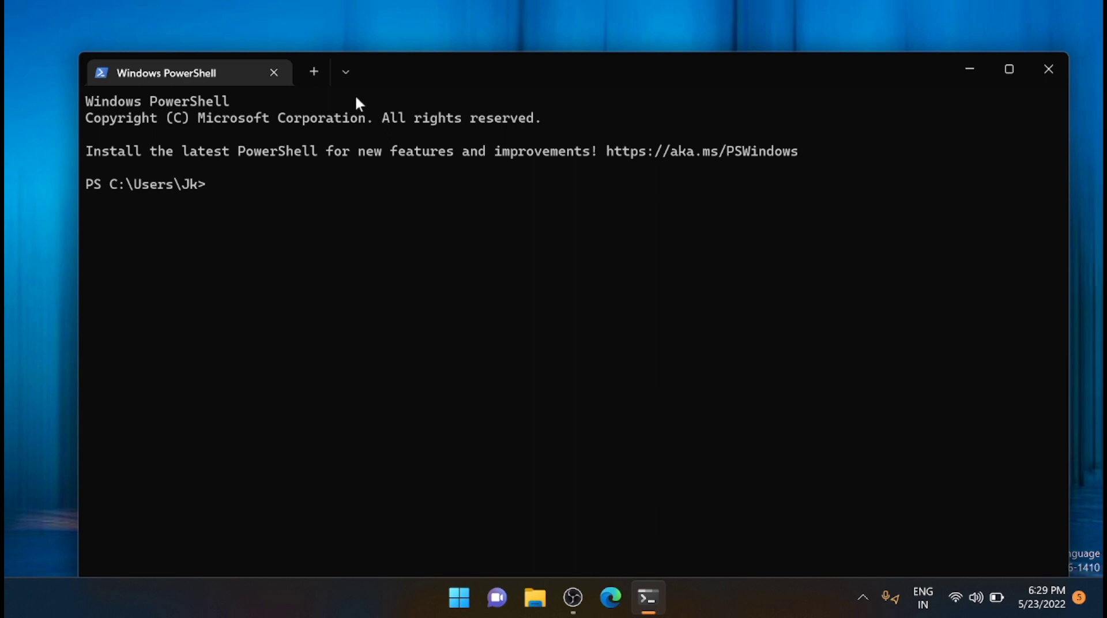
- Add two more Windows PowerShell tabs and start a Command Prompt tab
left_click(314, 71)
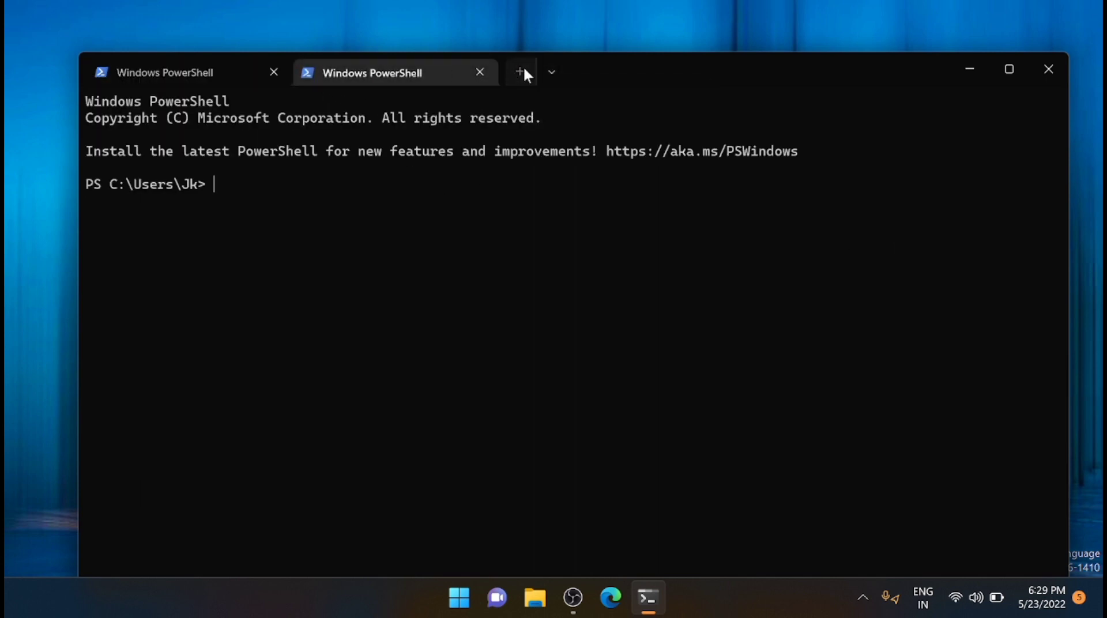
left_click(522, 72)
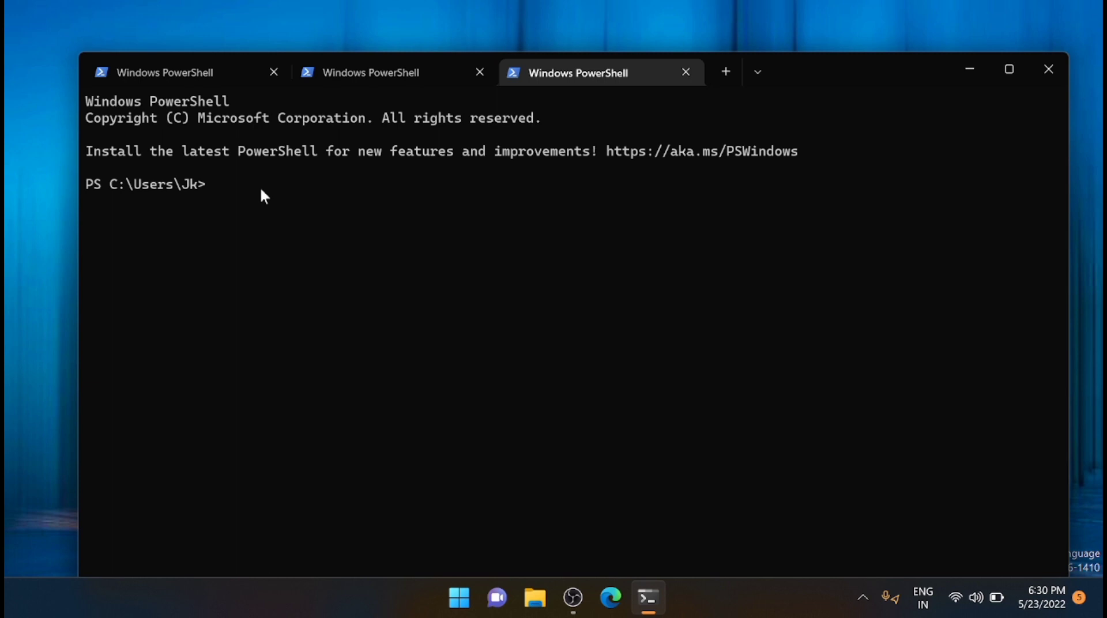
left_click(214, 184)
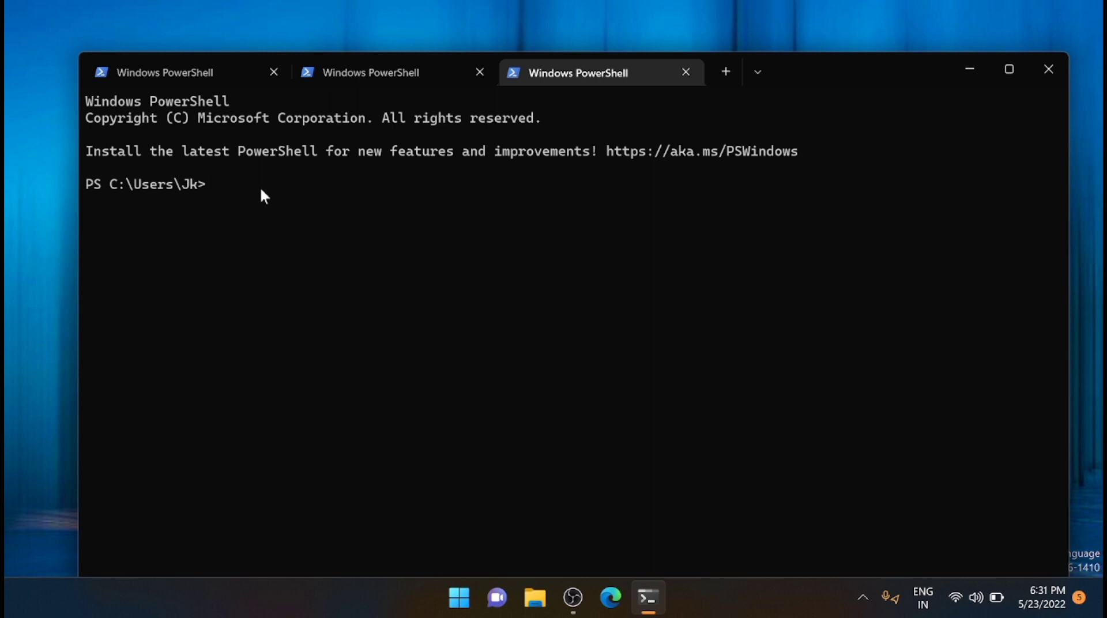
left_click(756, 72)
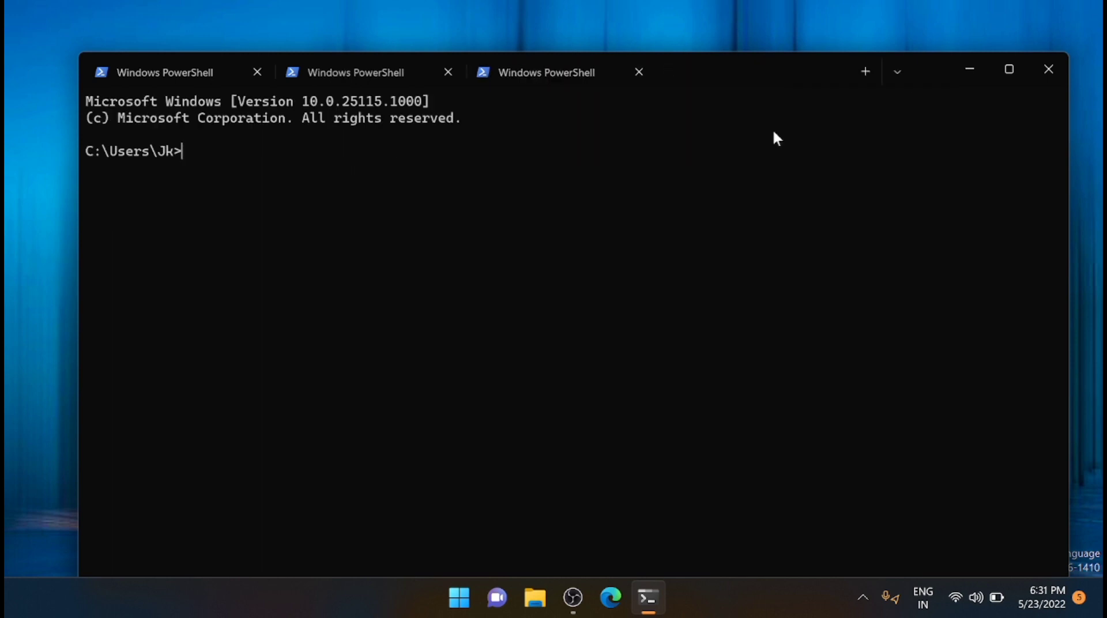
- Open an Azure Cloud Shell tab from the profile list and close the extra PowerShell tab
left_click(865, 72)
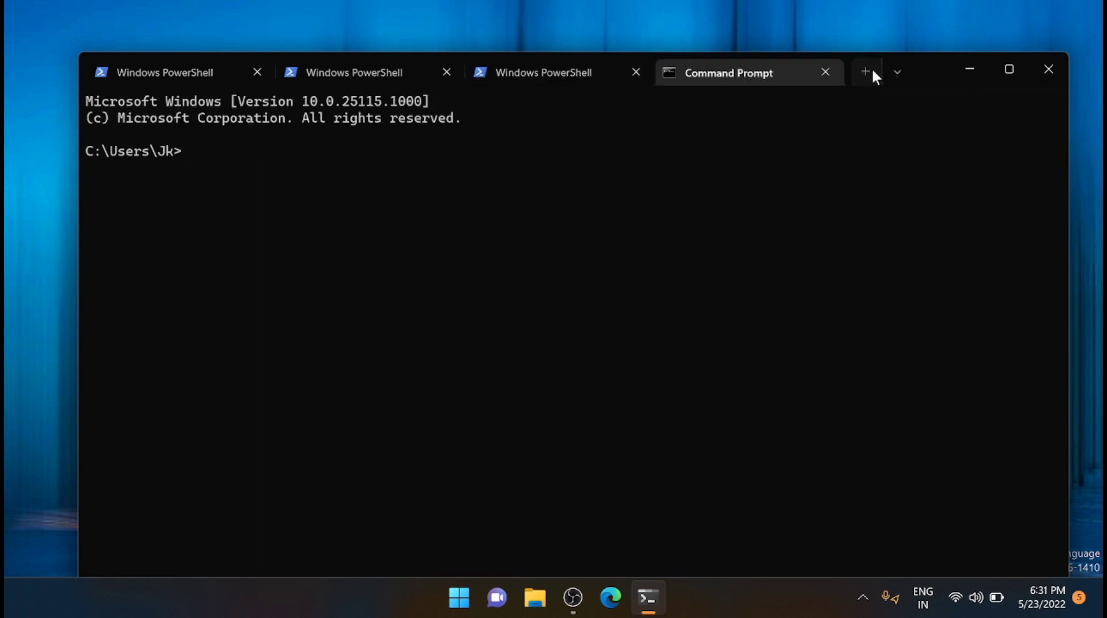
left_click(898, 72)
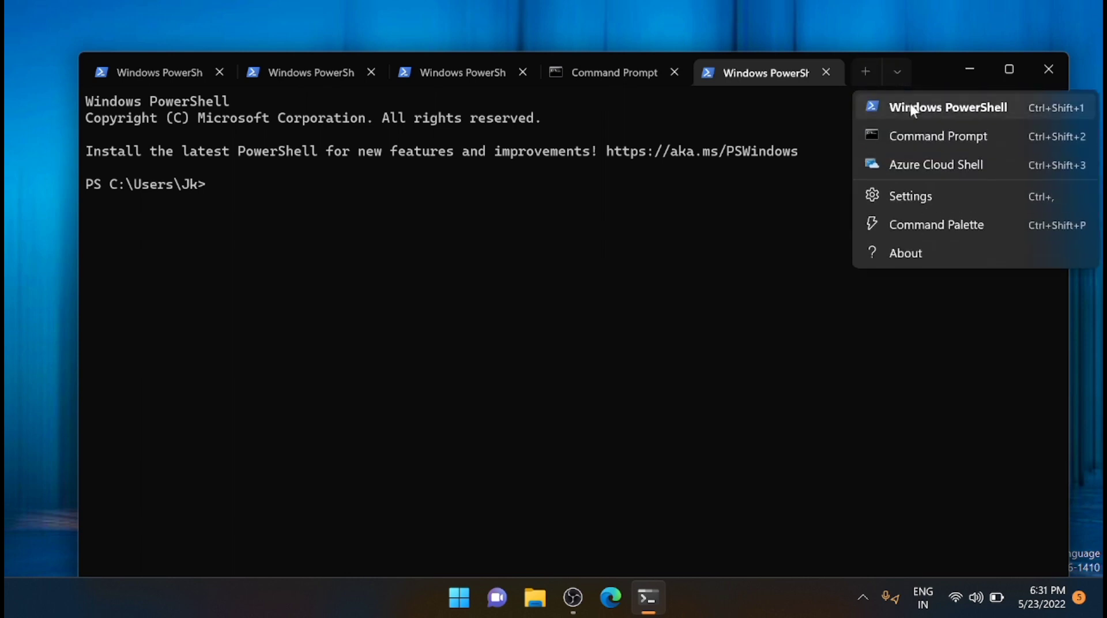
left_click(936, 163)
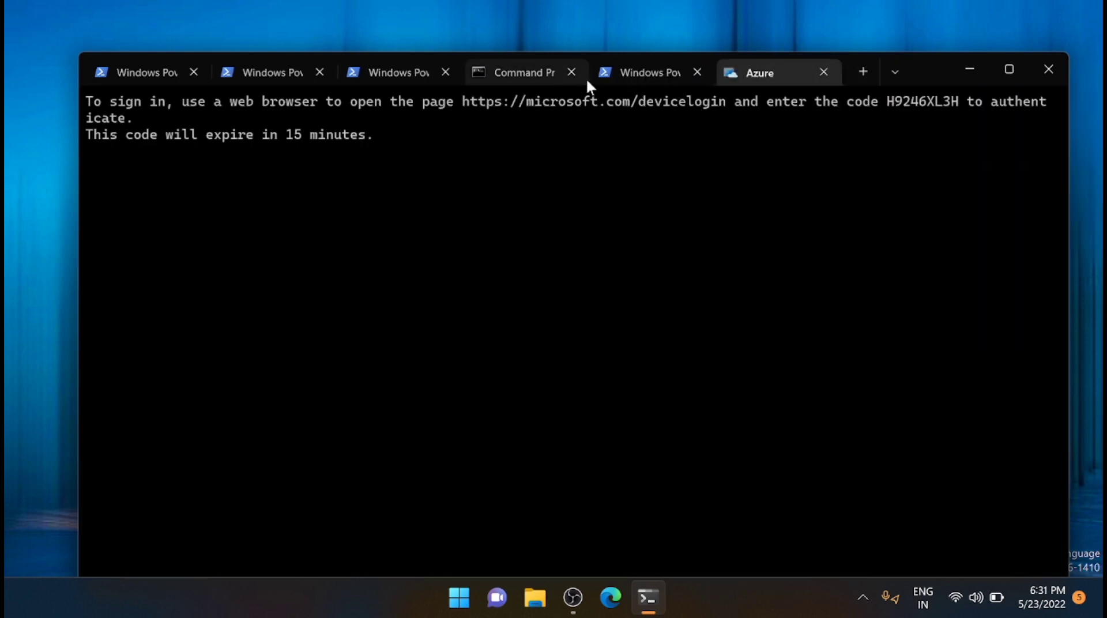
left_click(896, 72)
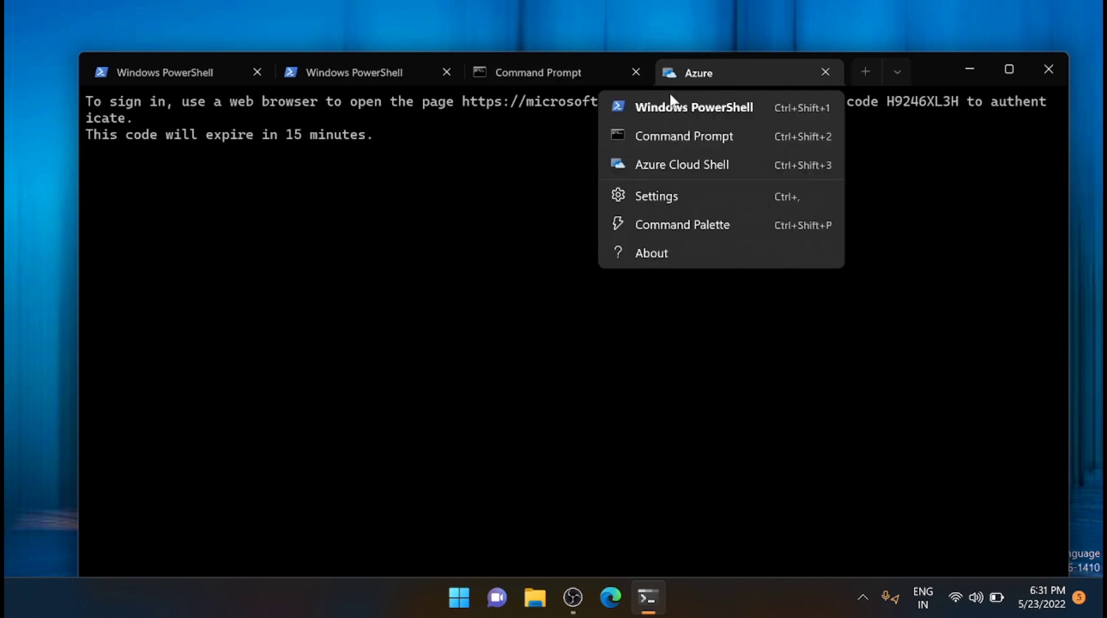
left_click(670, 203)
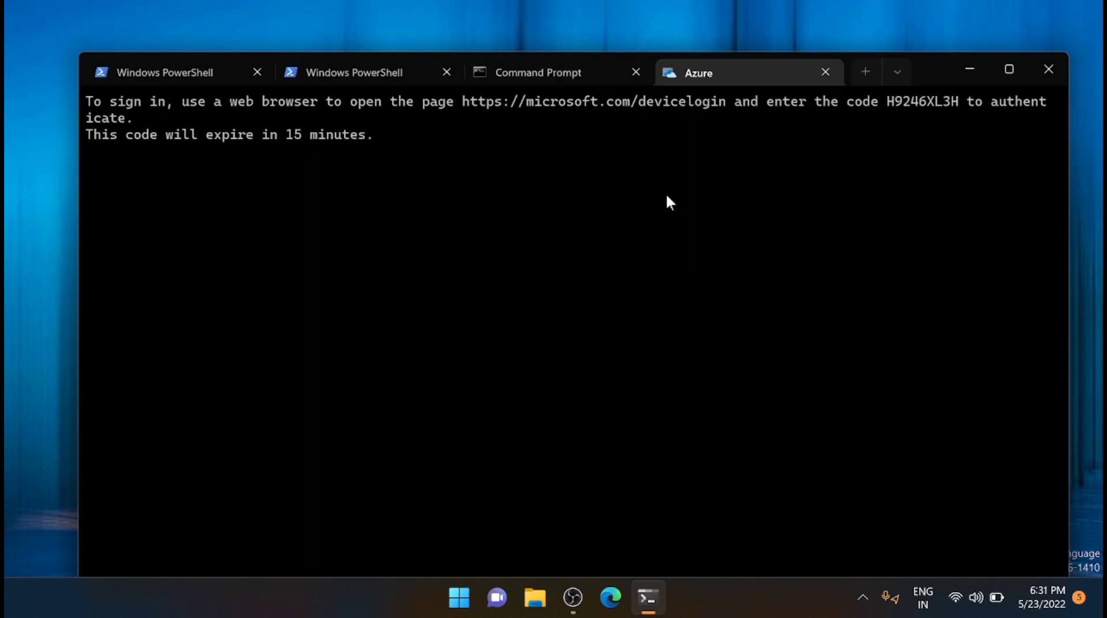
- Change the Appearance theme from Use Windows theme to Light and save
left_click(896, 71)
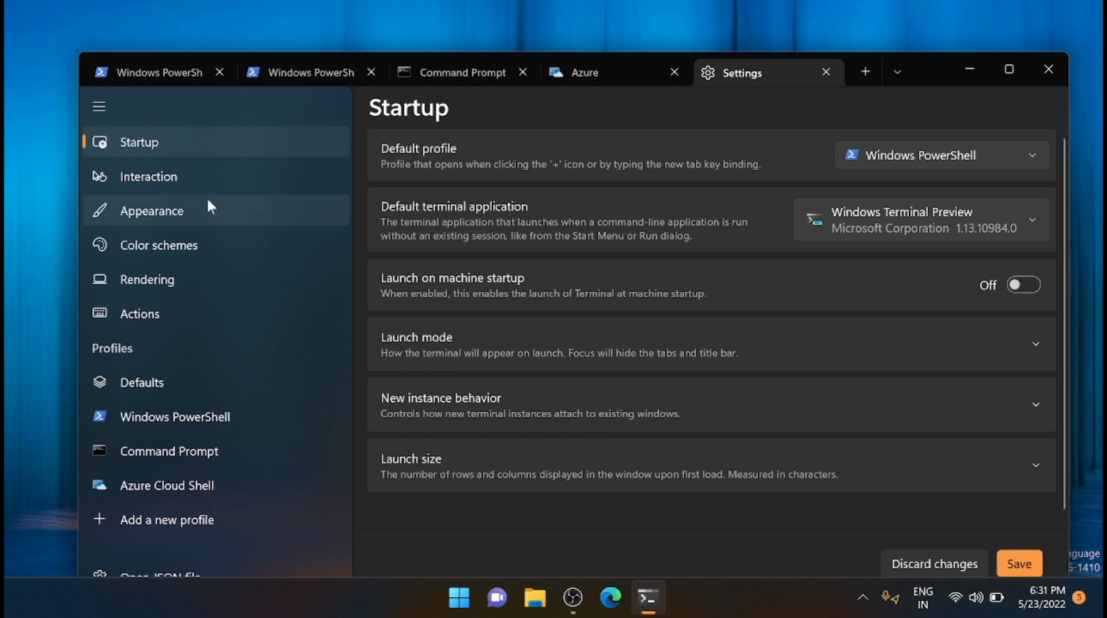
left_click(151, 210)
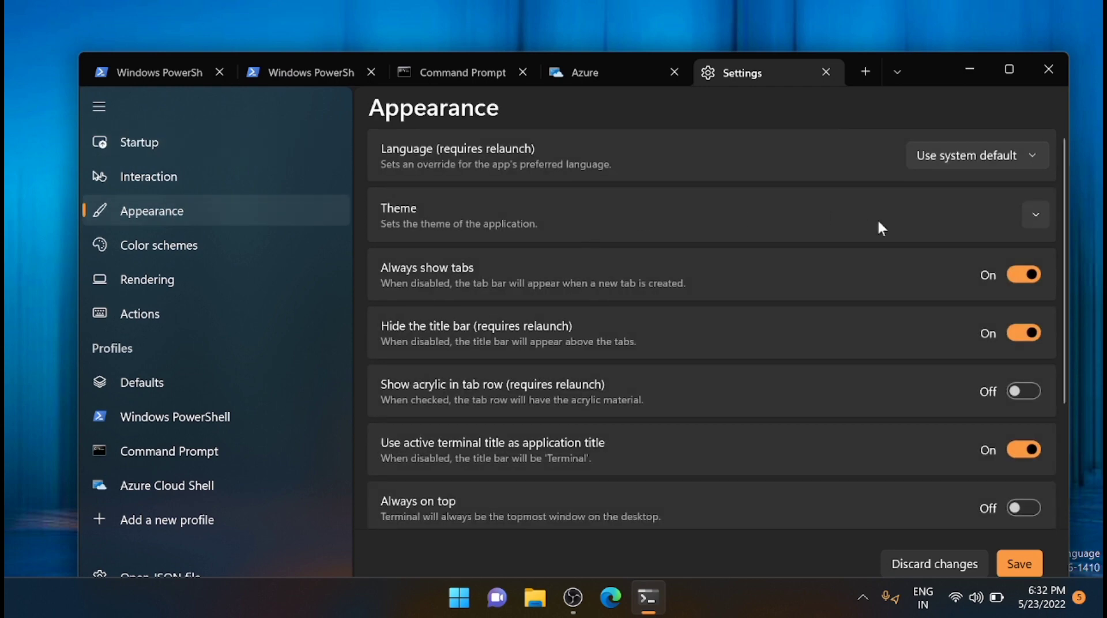
left_click(1035, 215)
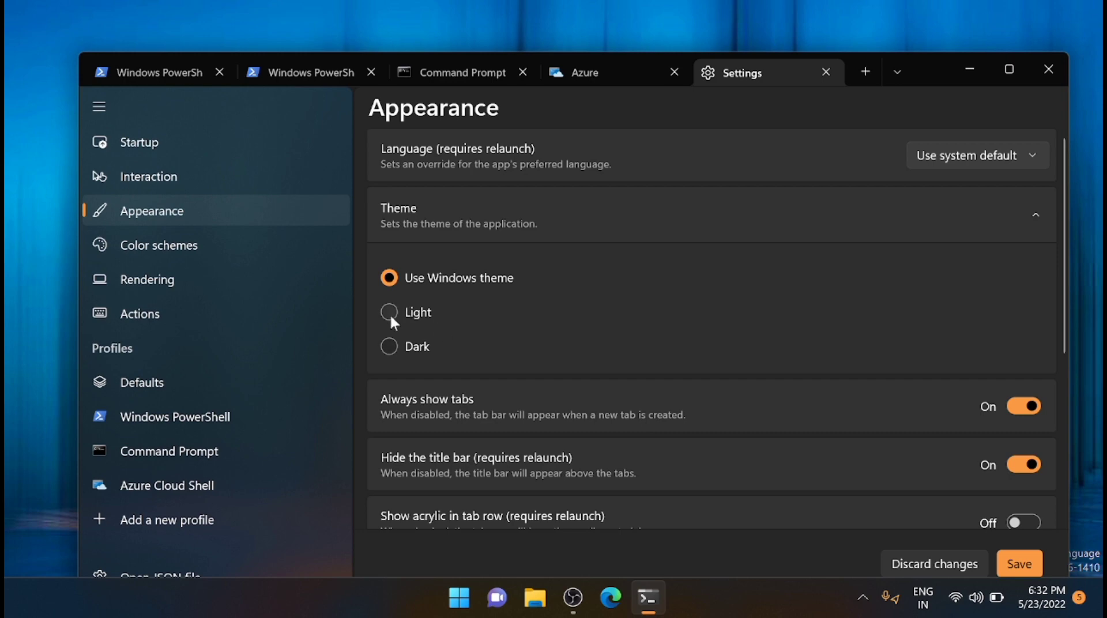
left_click(389, 313)
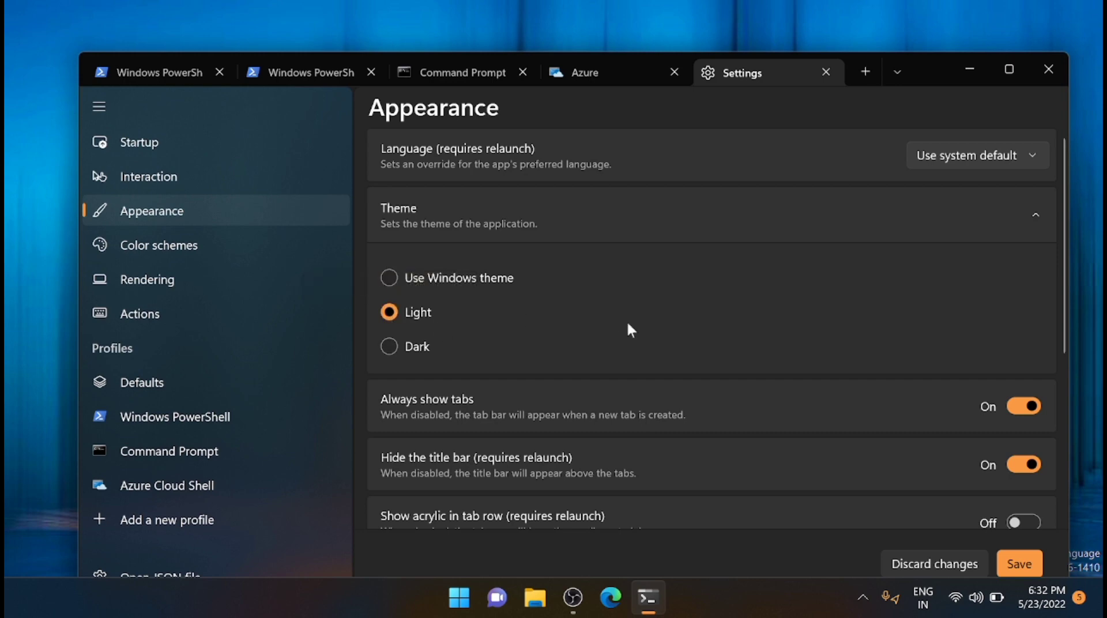
left_click(158, 245)
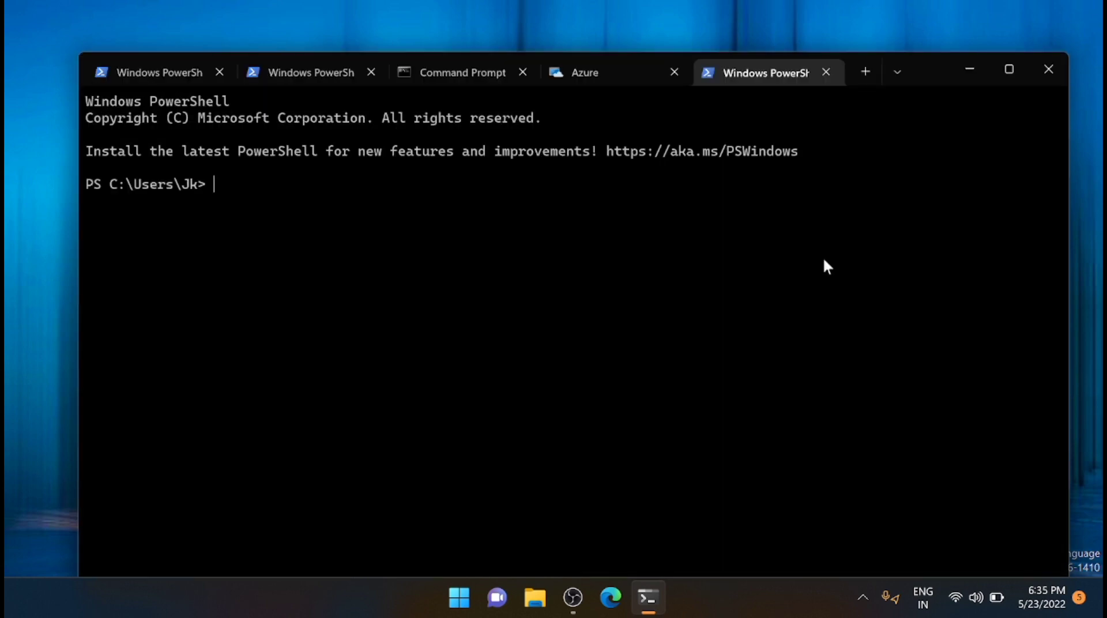
mouse_move(727, 286)
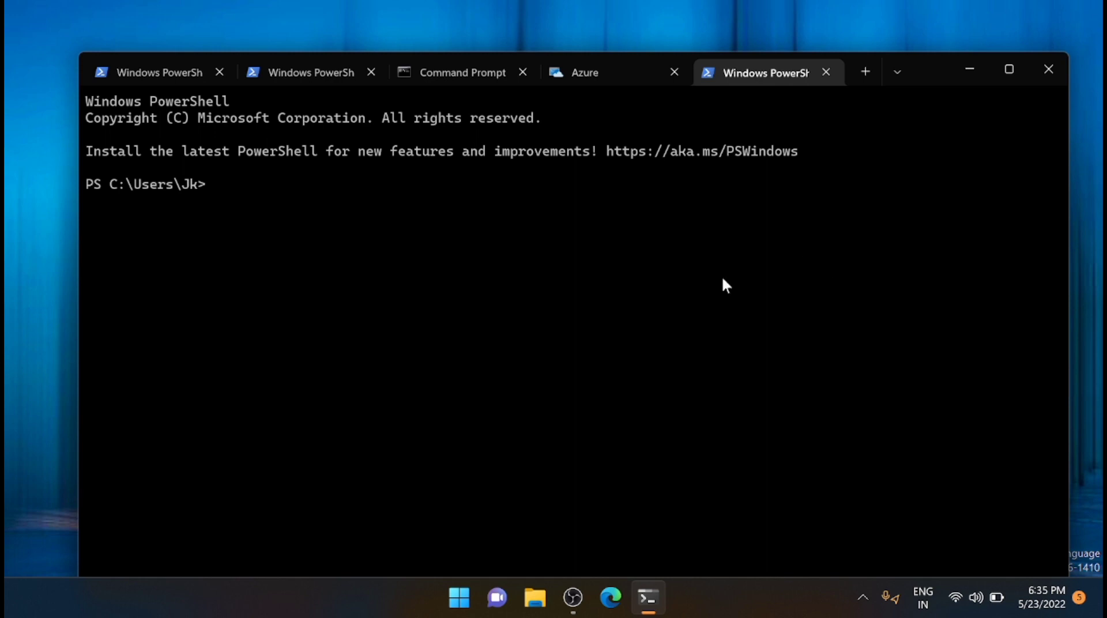
mouse_move(645, 371)
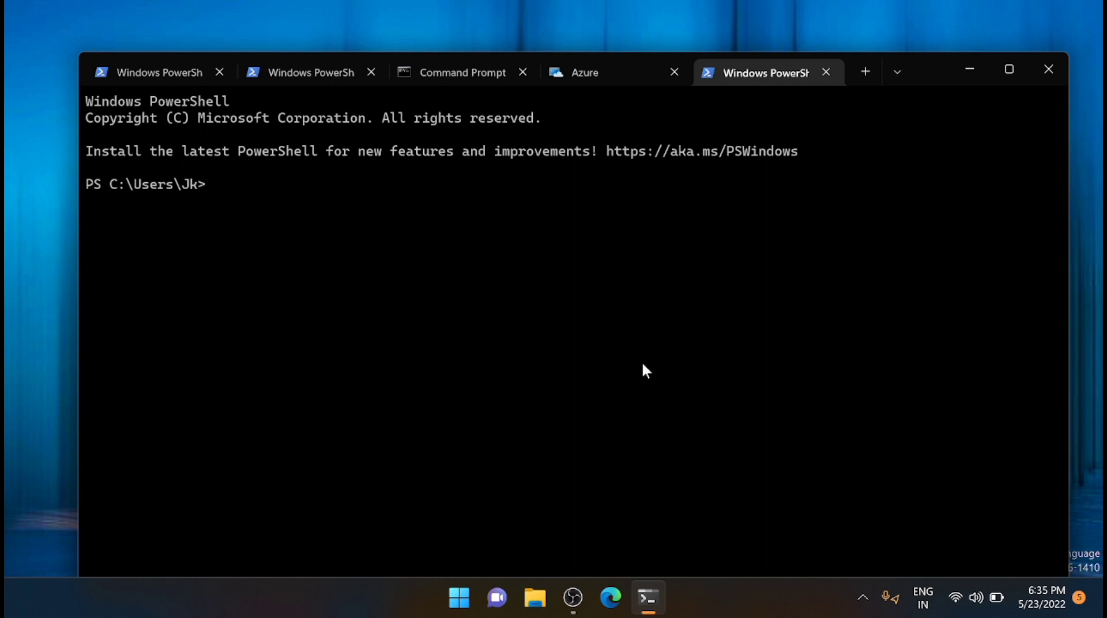